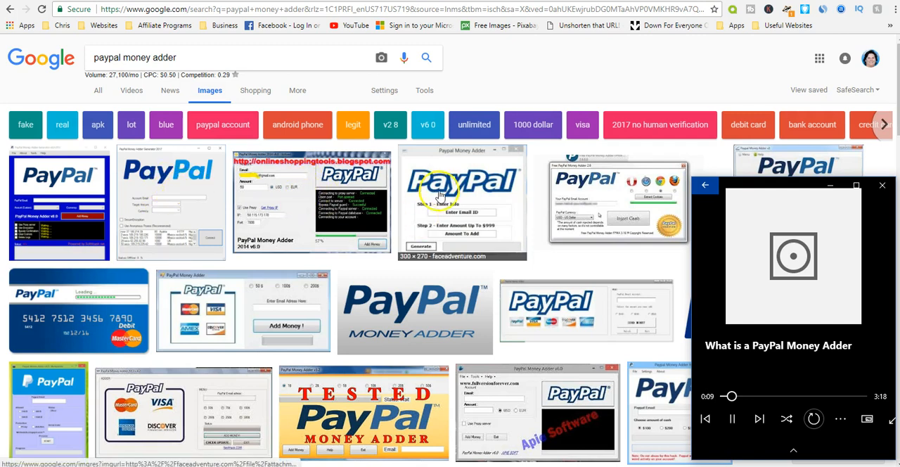
{"action": "mouse_move", "coordinate": [536, 223]}
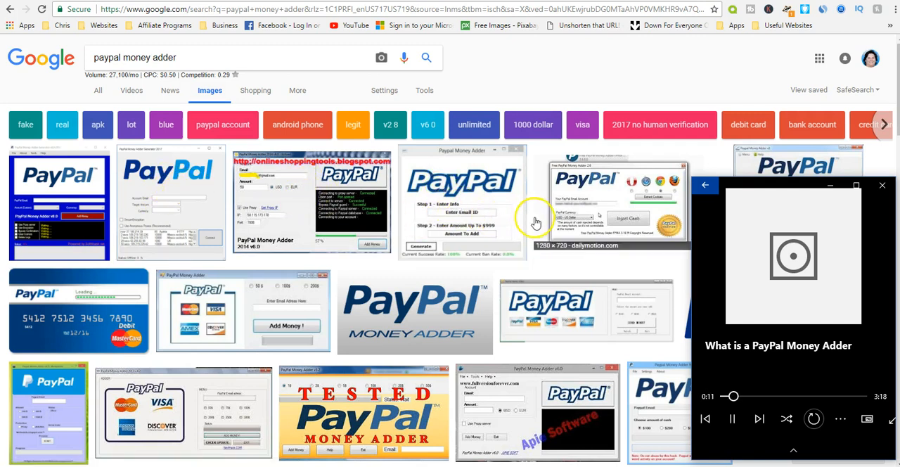
{"action": "mouse_move", "coordinate": [574, 278]}
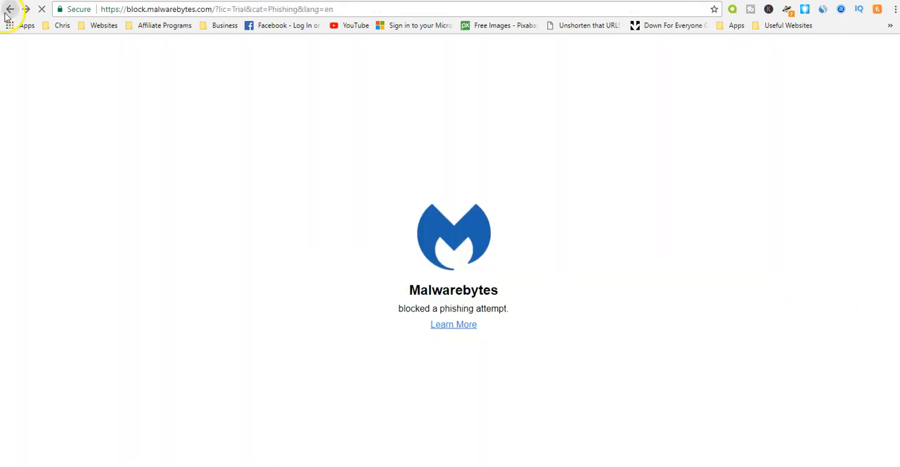
- Return to the Blog Beat money generator article and follow its 'Paypal hack' link, which Malwarebytes blocks
{"action": "left_click", "coordinate": [10, 8]}
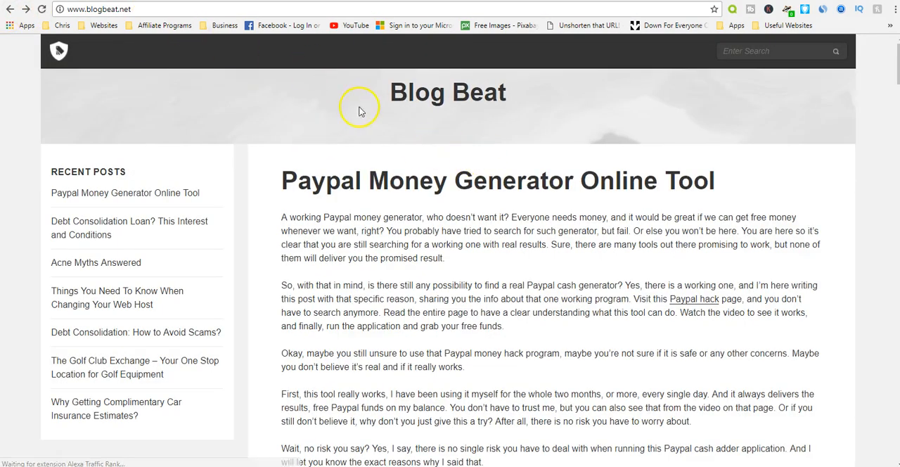
{"action": "mouse_move", "coordinate": [565, 225]}
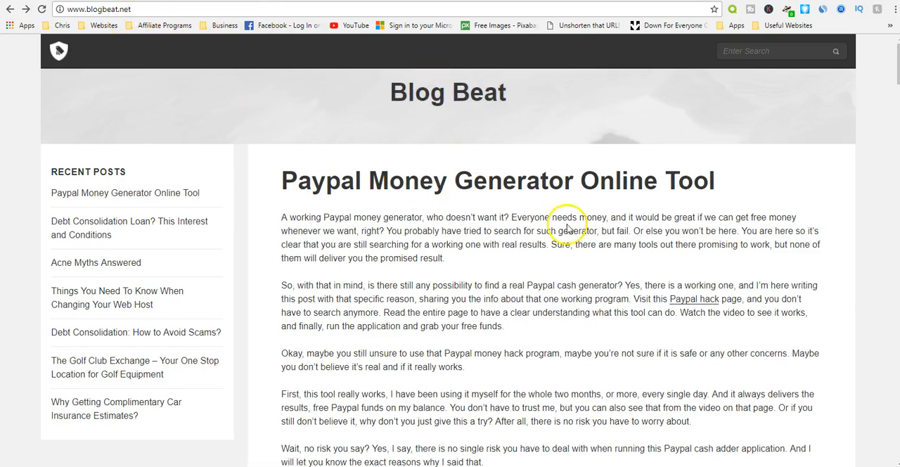
{"action": "mouse_move", "coordinate": [695, 299]}
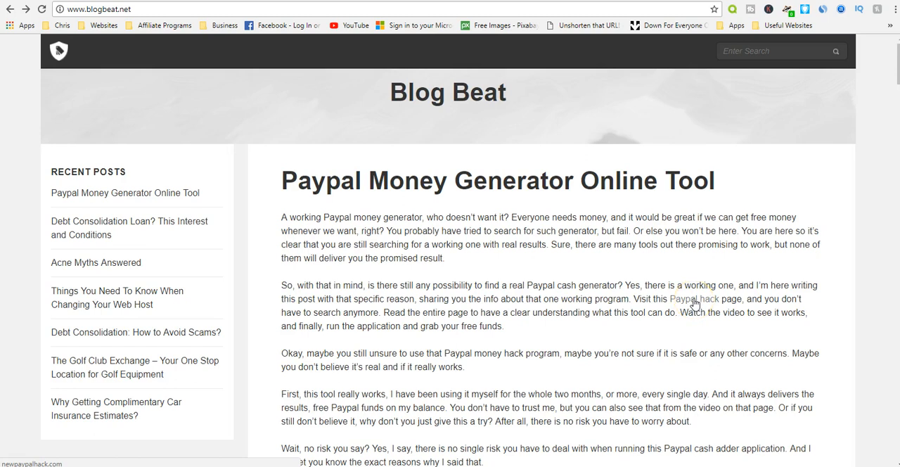
{"action": "left_click", "coordinate": [694, 298]}
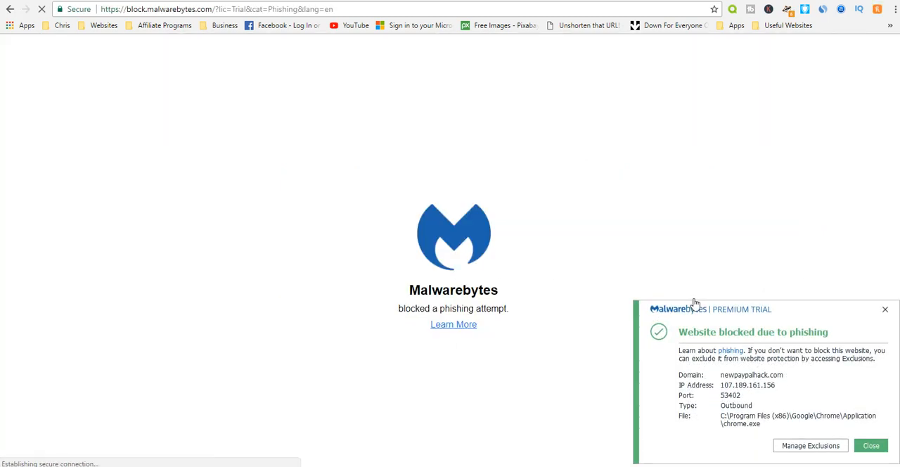
{"action": "mouse_move", "coordinate": [795, 345]}
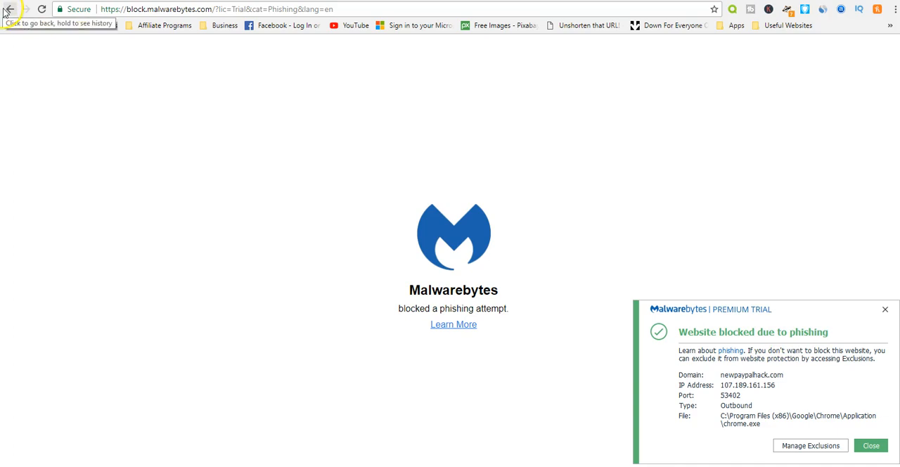
- Go back to the Google Images results for 'paypal money adder'
{"action": "left_click", "coordinate": [871, 445]}
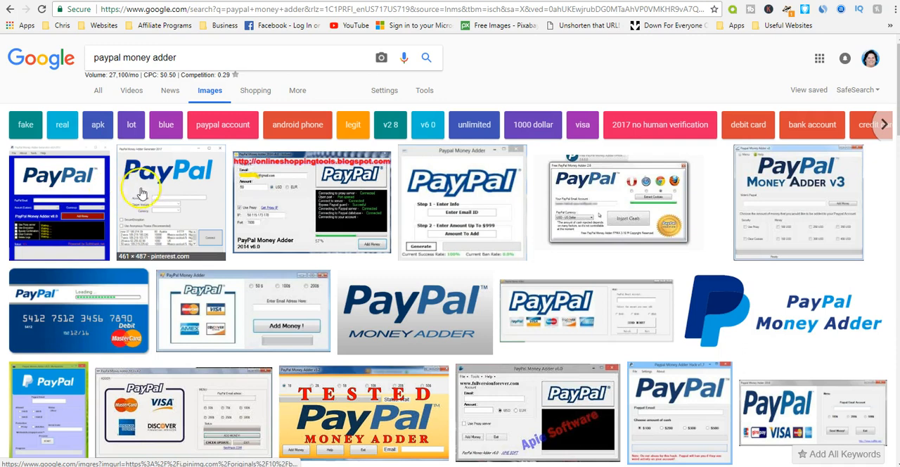
{"action": "mouse_move", "coordinate": [289, 328]}
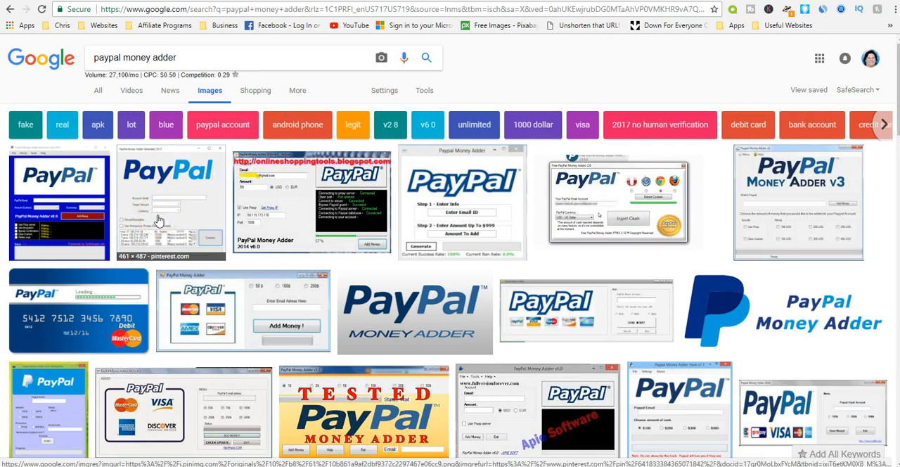
{"action": "mouse_move", "coordinate": [257, 221]}
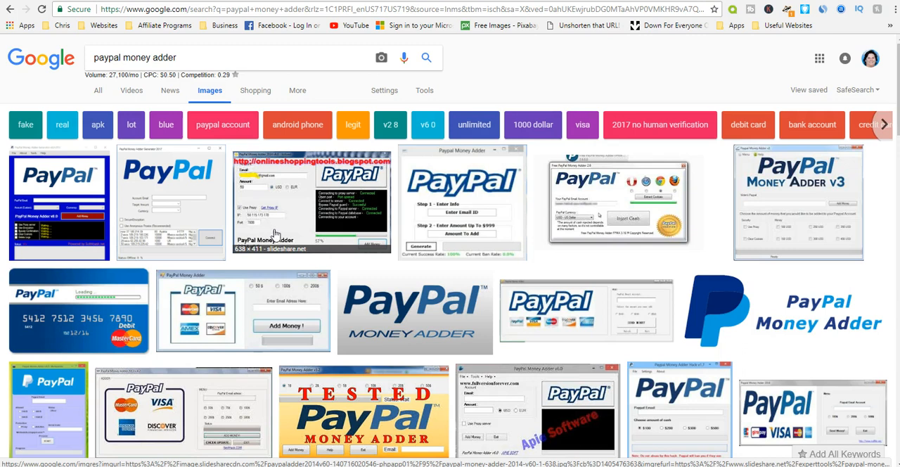
{"action": "mouse_move", "coordinate": [598, 266]}
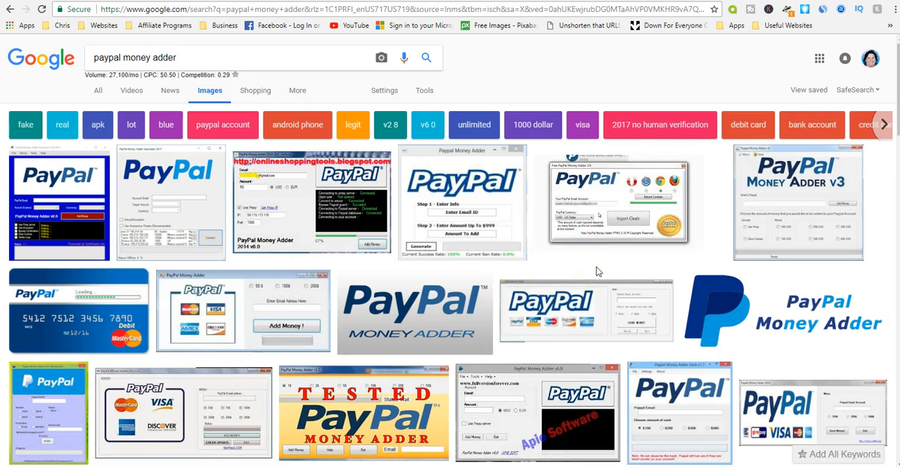
- Browse further image results and open the Tips From Lori 'Do PayPal Money Adders Work?' scam warning article
{"action": "scroll", "scroll_direction": "down", "scroll_amount": 3}
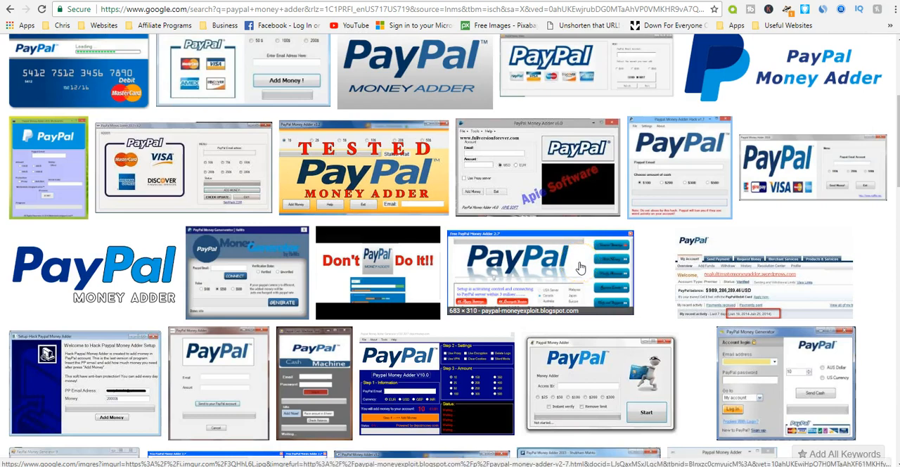
{"action": "scroll", "scroll_direction": "down", "scroll_amount": 3}
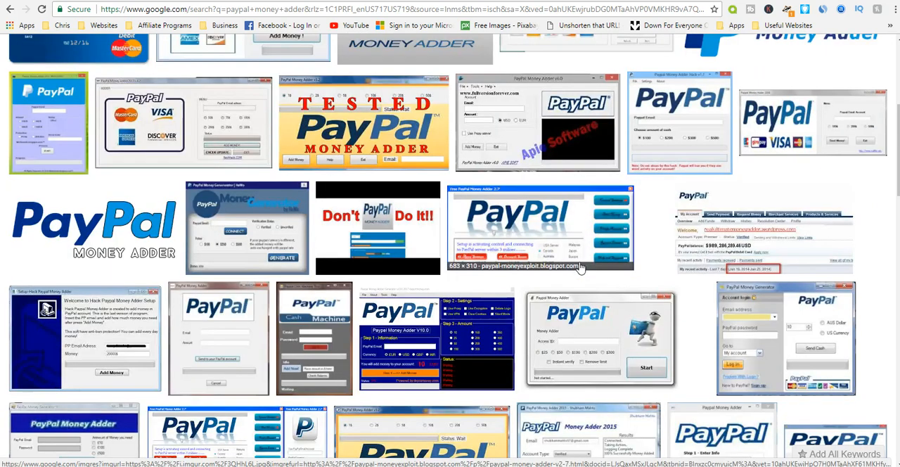
{"action": "scroll", "scroll_direction": "down", "scroll_amount": 3}
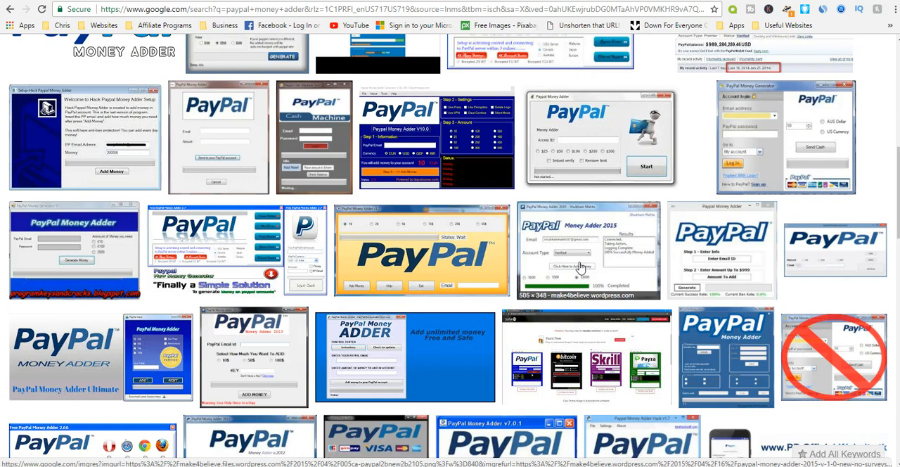
{"action": "mouse_move", "coordinate": [582, 266]}
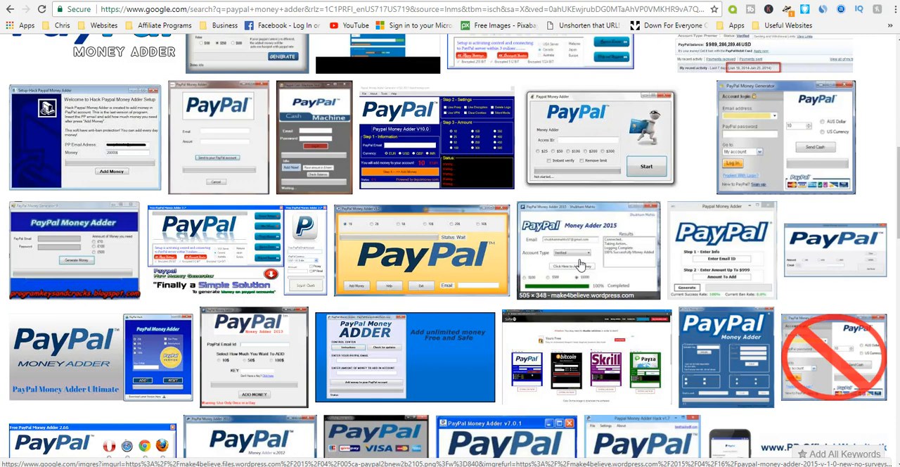
{"action": "mouse_move", "coordinate": [580, 266]}
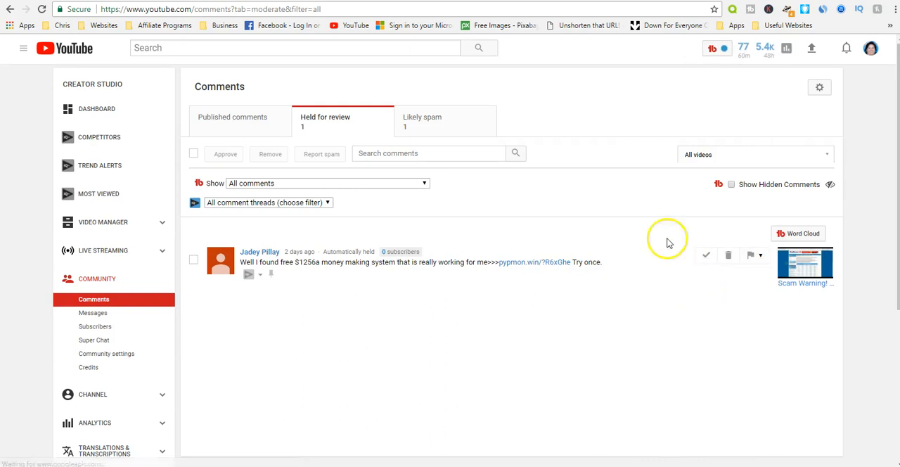
{"action": "left_click", "coordinate": [535, 262]}
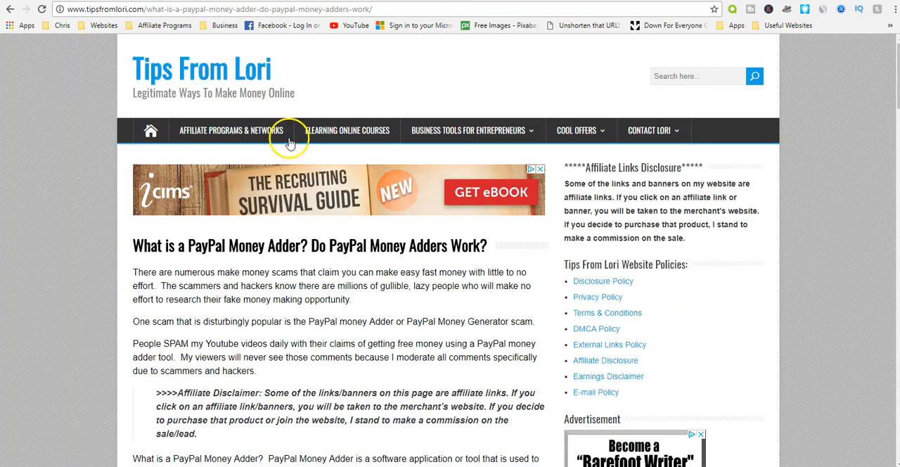
{"action": "mouse_move", "coordinate": [316, 20]}
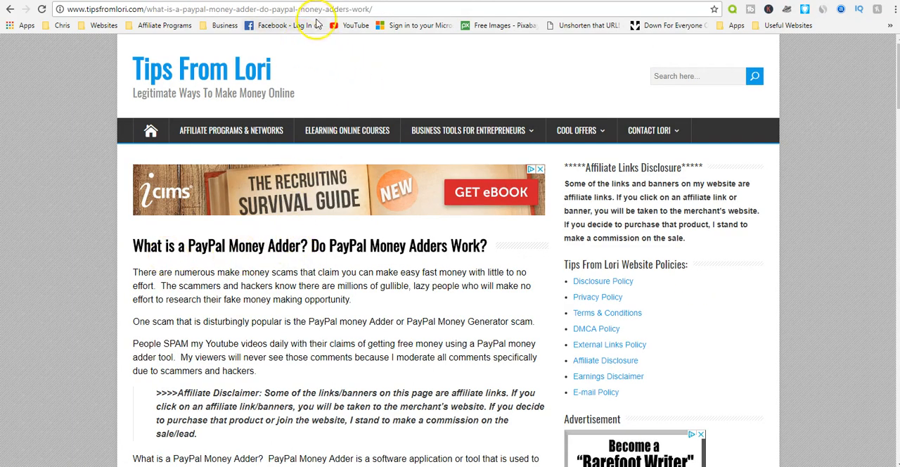